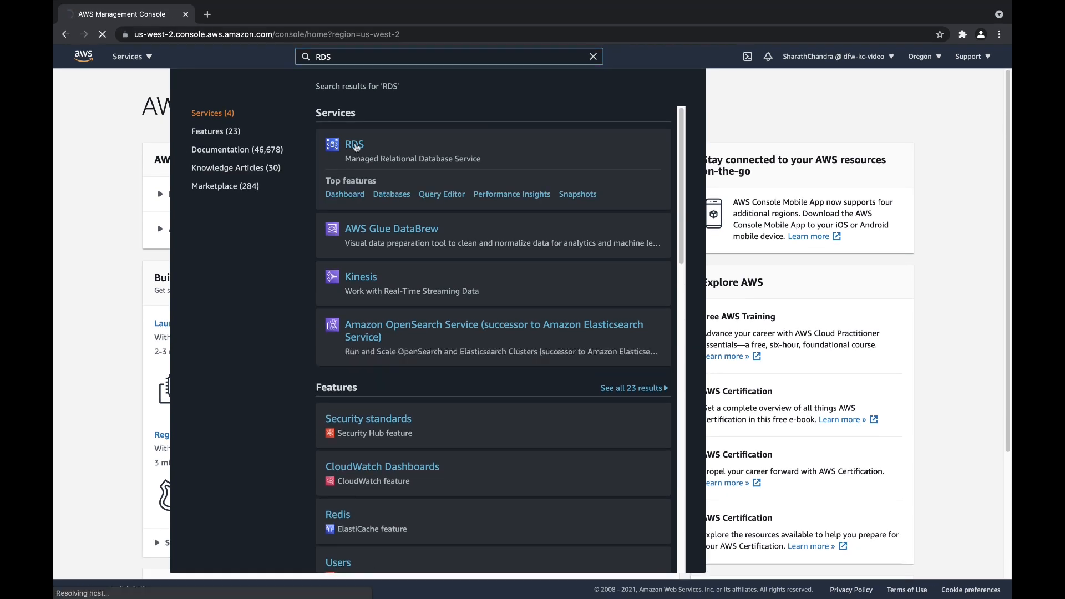
- Open dfw-kc-video-demo-oracle's Configuration tab in RDS to see its option group
click(351, 145)
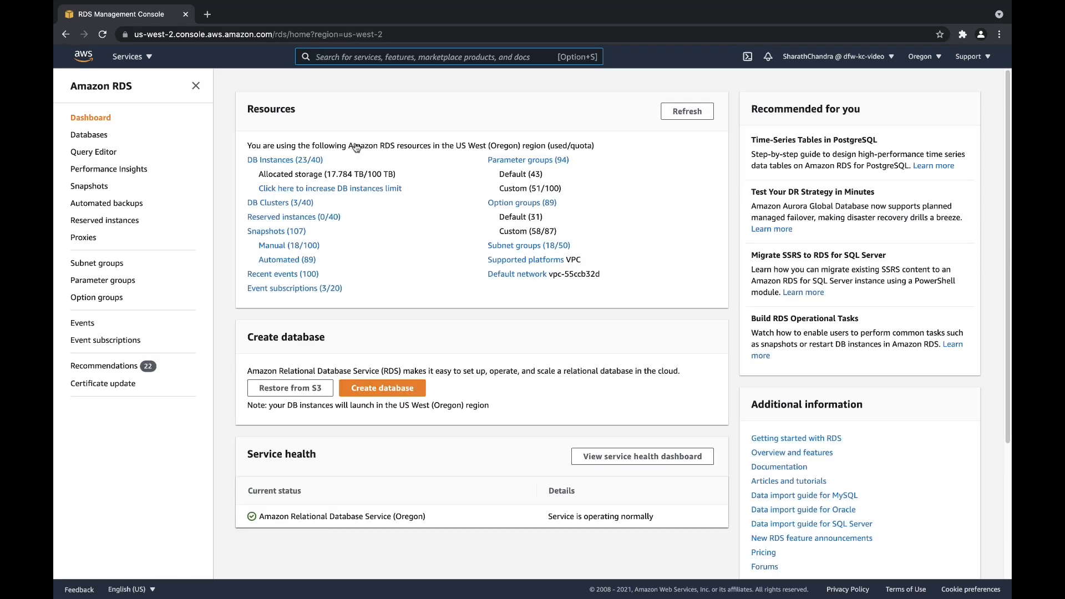
click(89, 135)
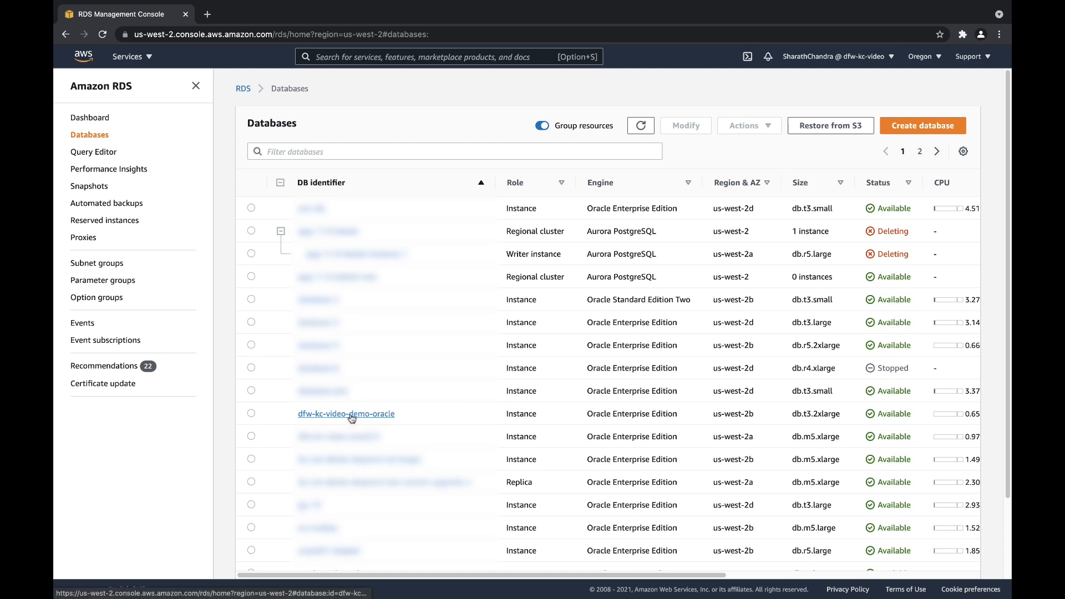
click(347, 414)
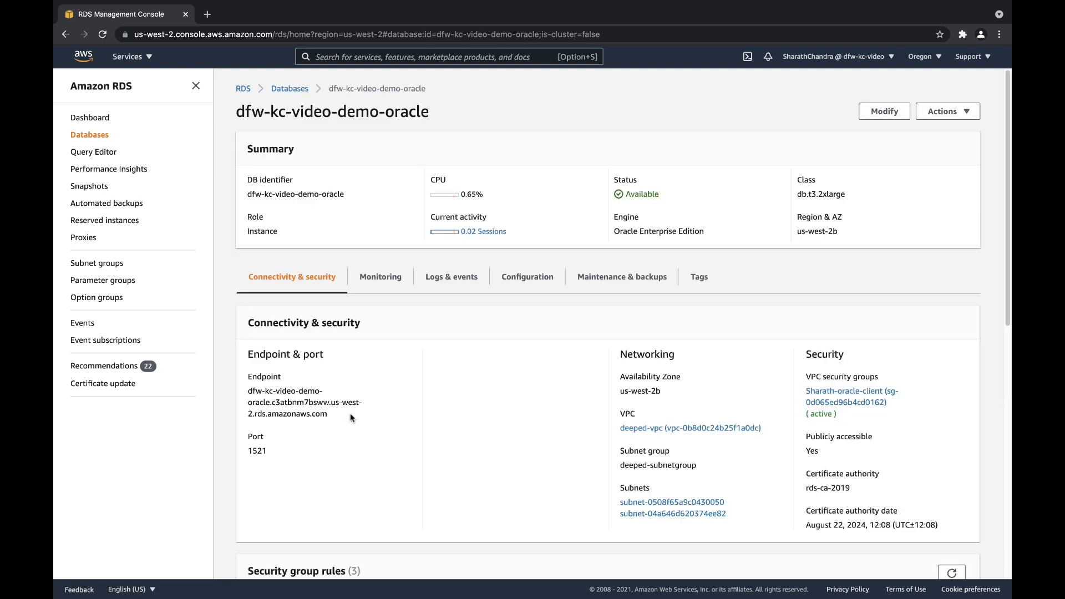
click(527, 277)
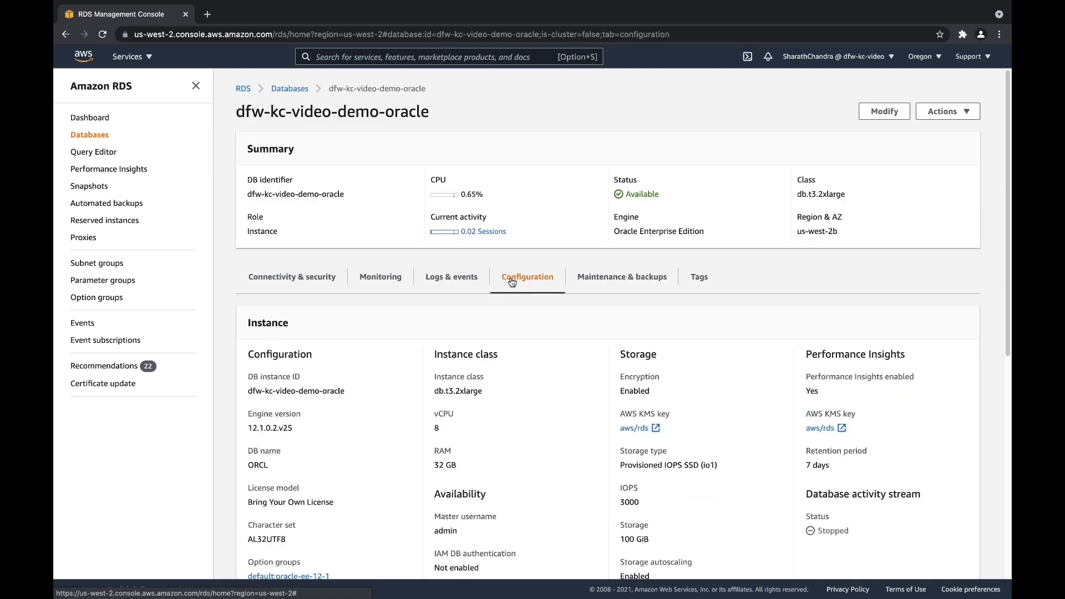
scroll(down, 3)
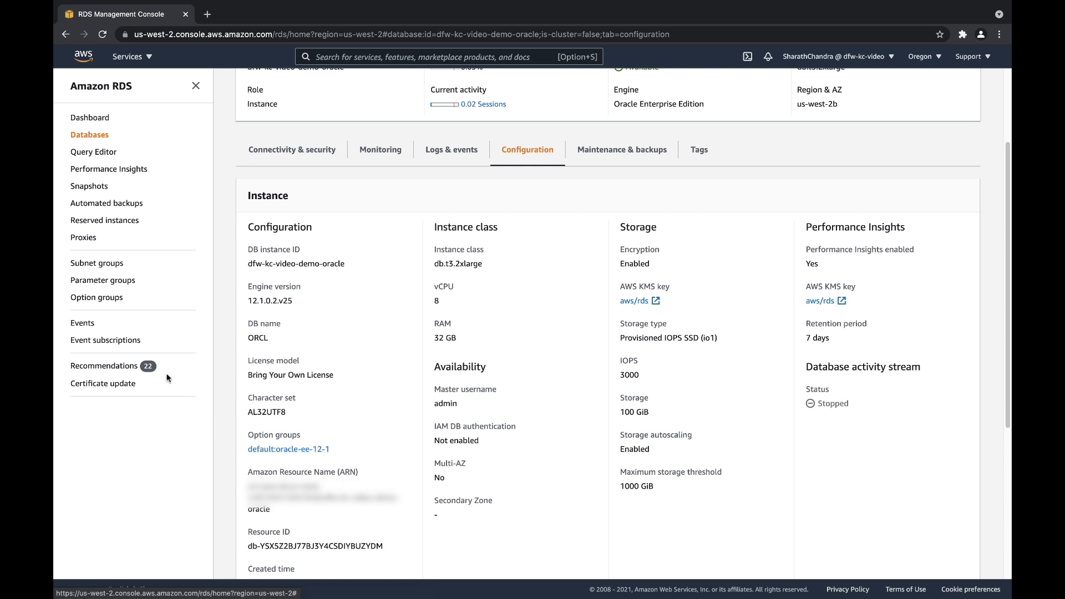
- Start a new option group from the Option groups list
click(96, 298)
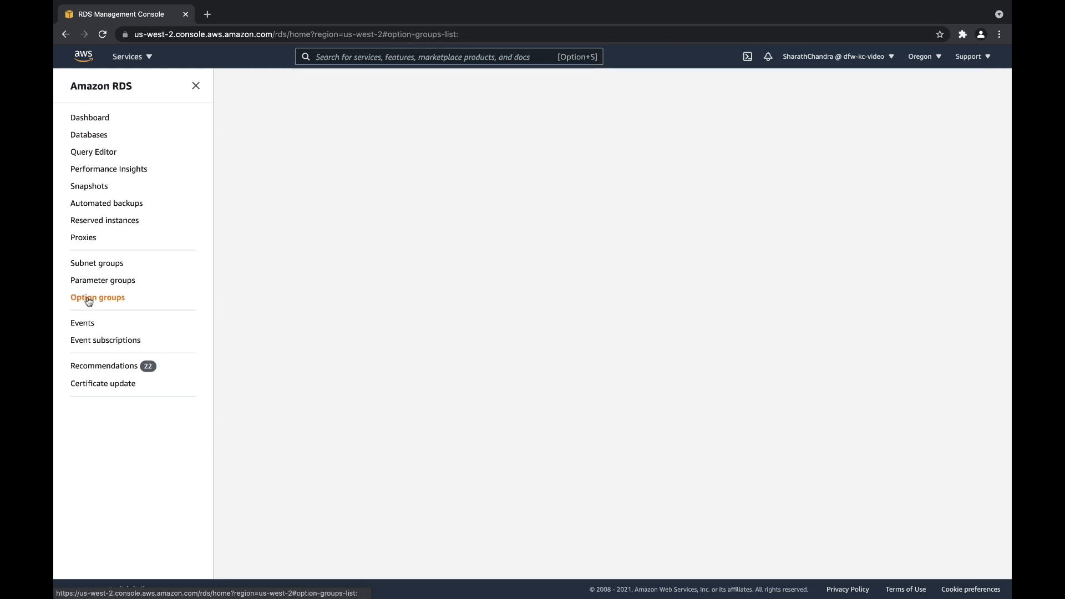
click(97, 298)
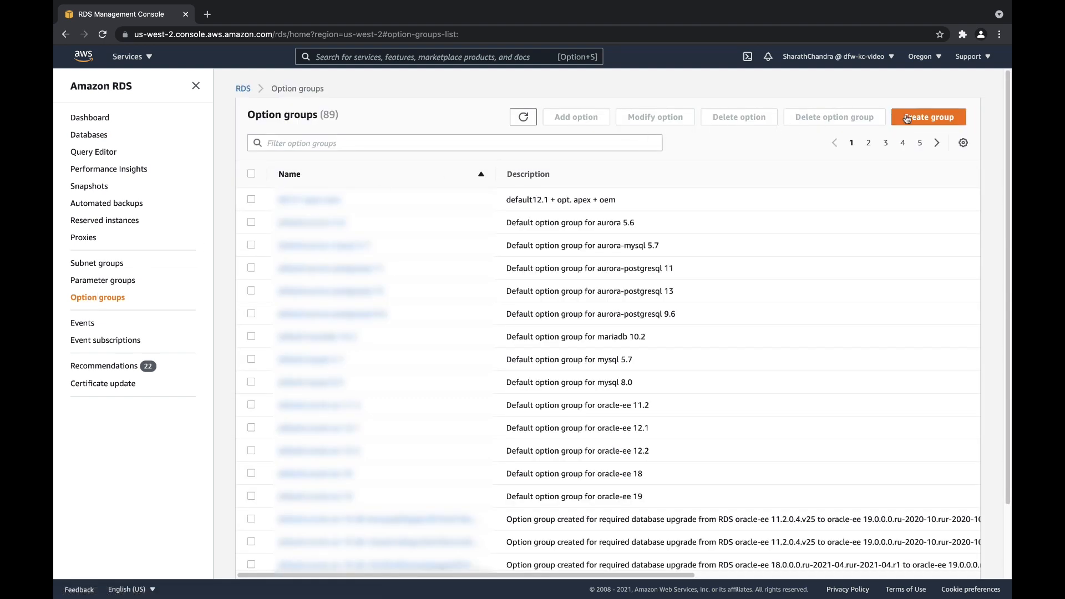
click(929, 117)
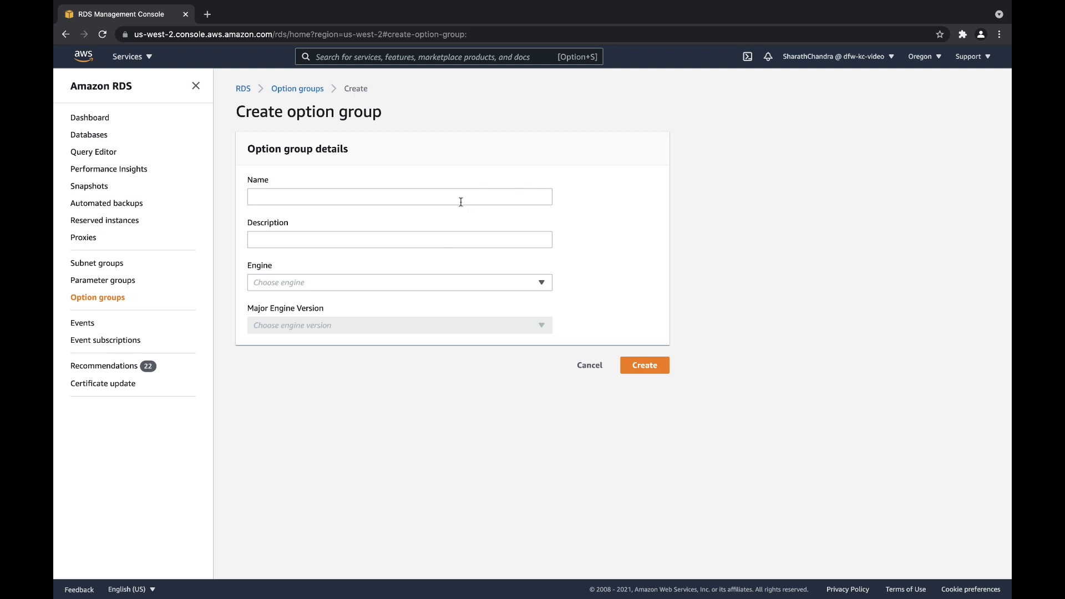
- Name the option group 'OEM-Express-Option' and fill in its description
click(400, 196)
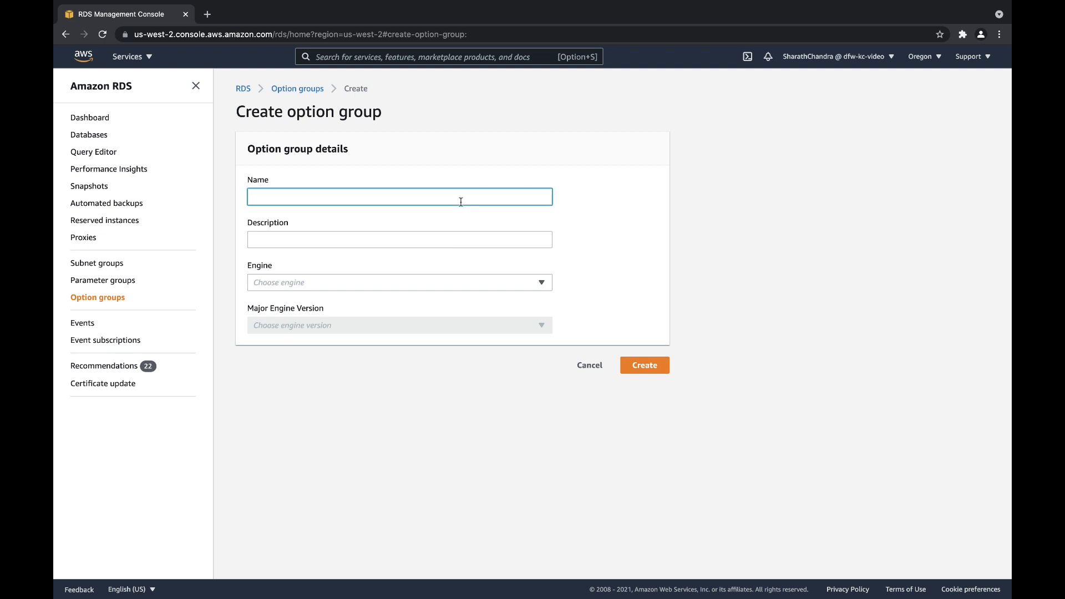
text(OEM-)
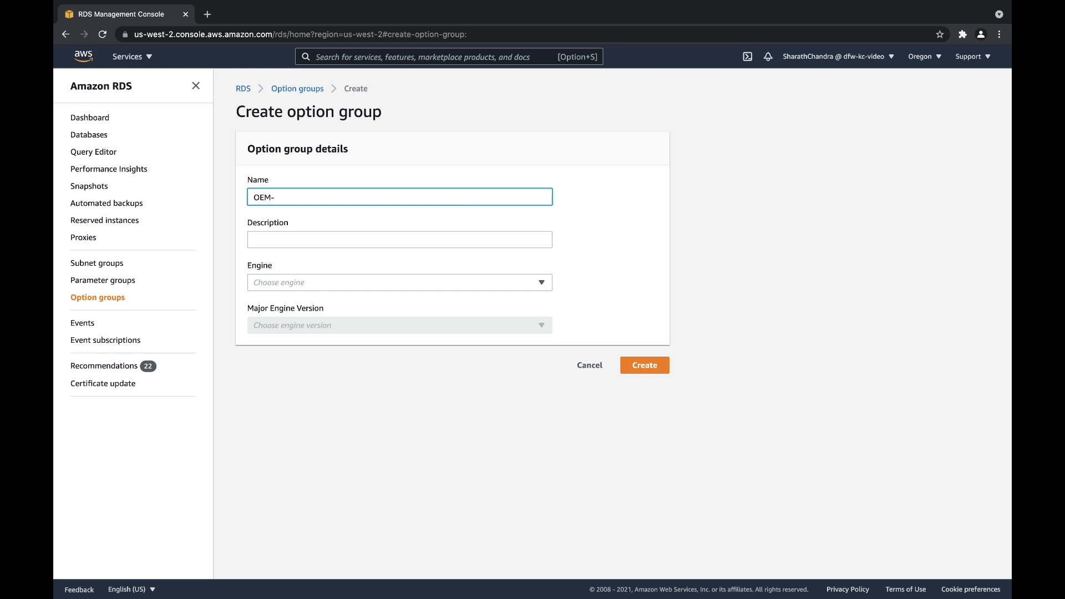
text(Express-)
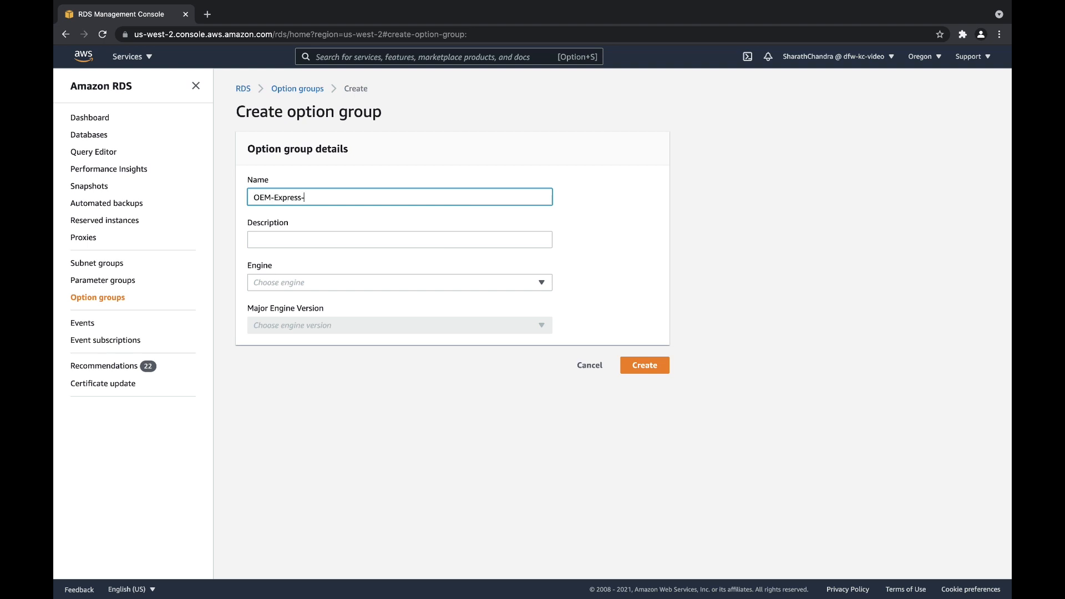
text(Option)
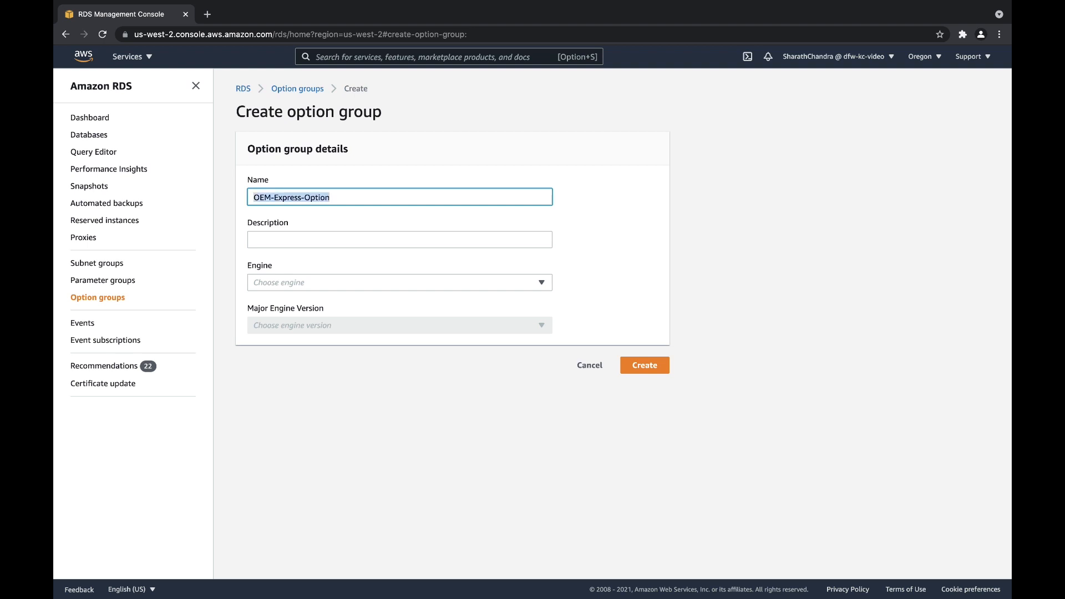
click(400, 239)
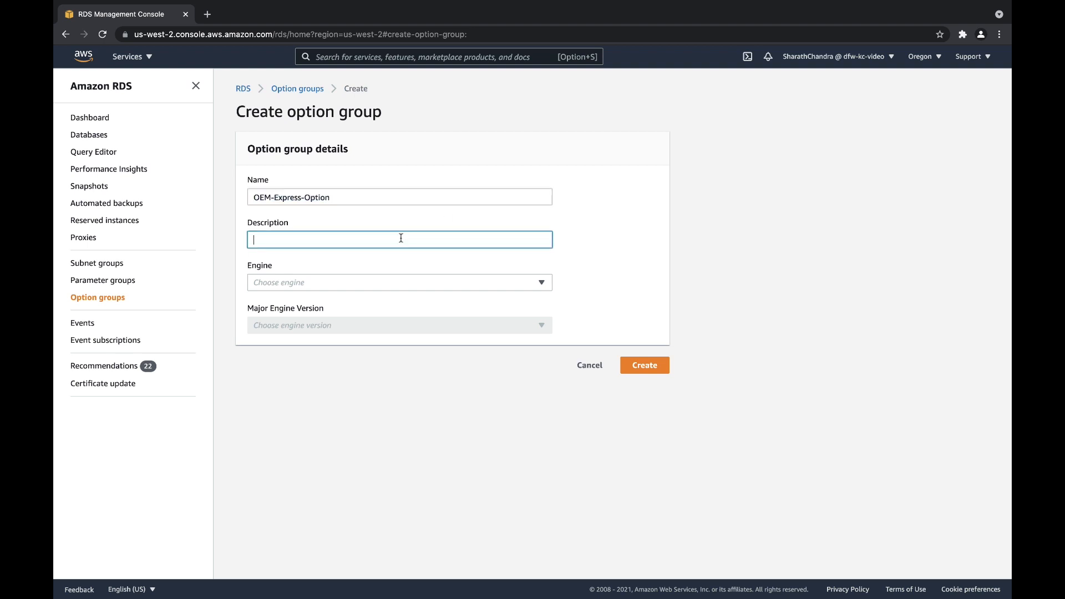
- Choose engine oracle-ee with major version 12.1 and create the group
click(399, 282)
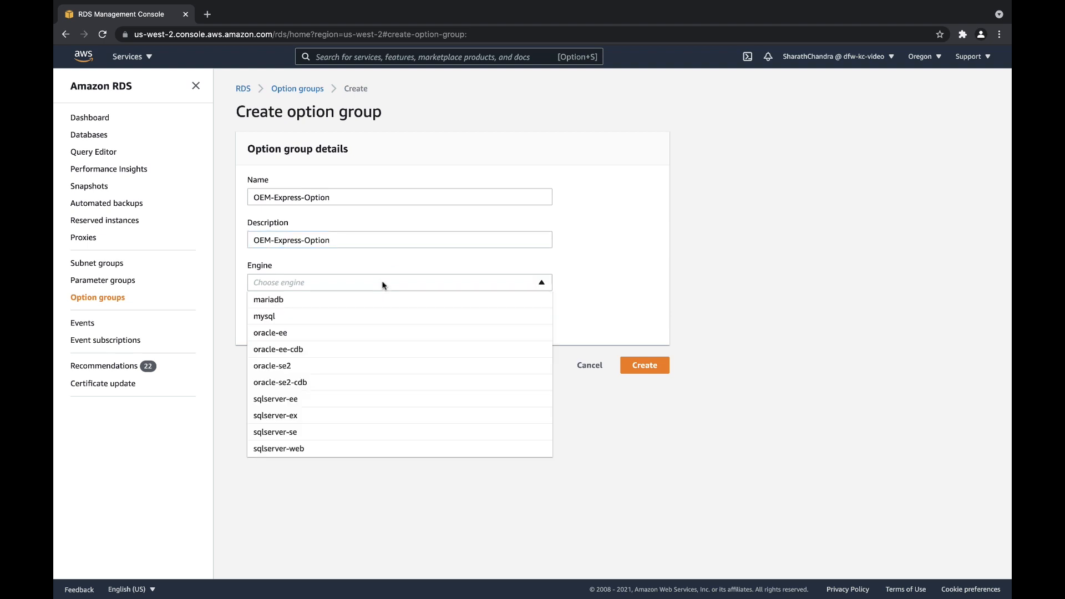
mouse_move(312, 333)
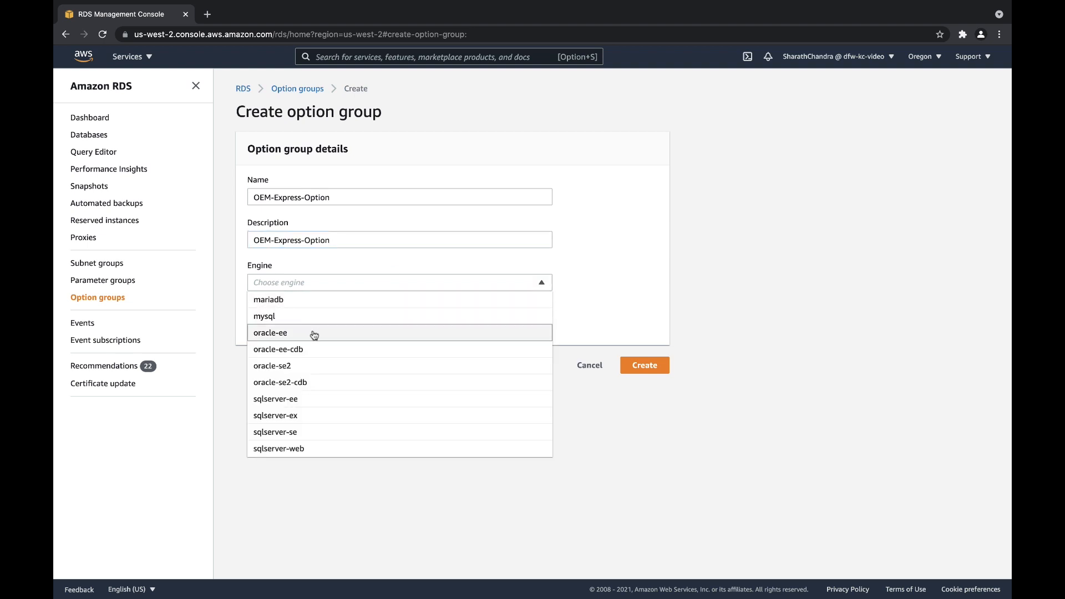
click(270, 333)
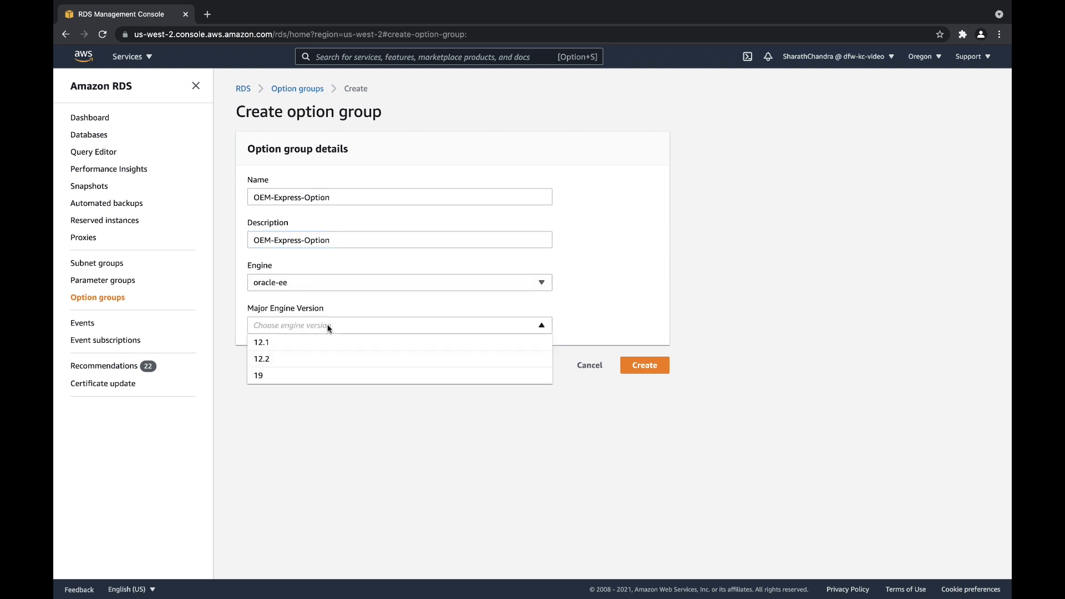
click(261, 342)
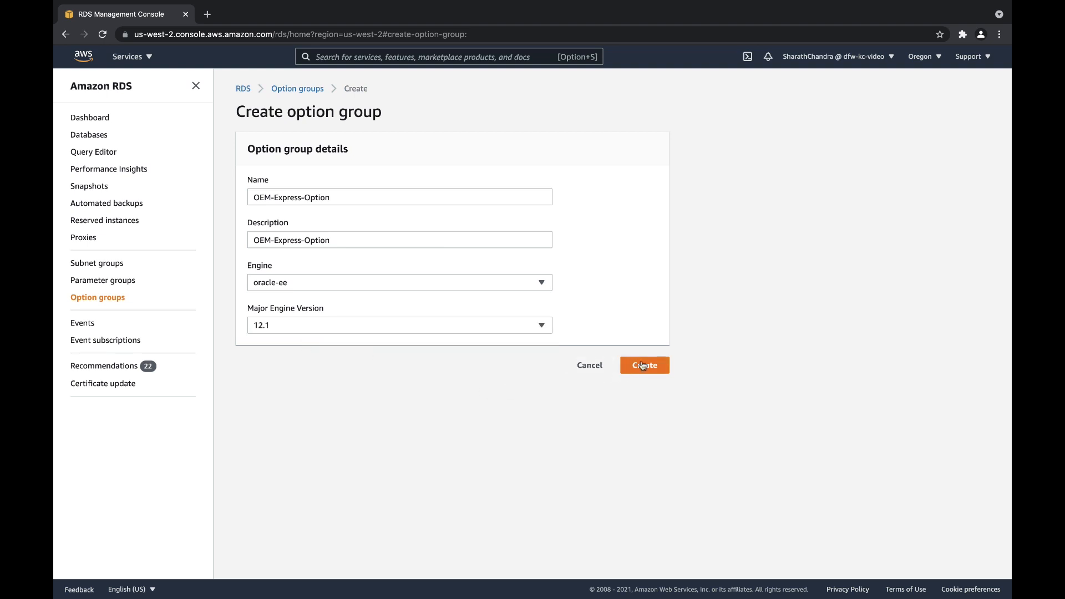
click(644, 365)
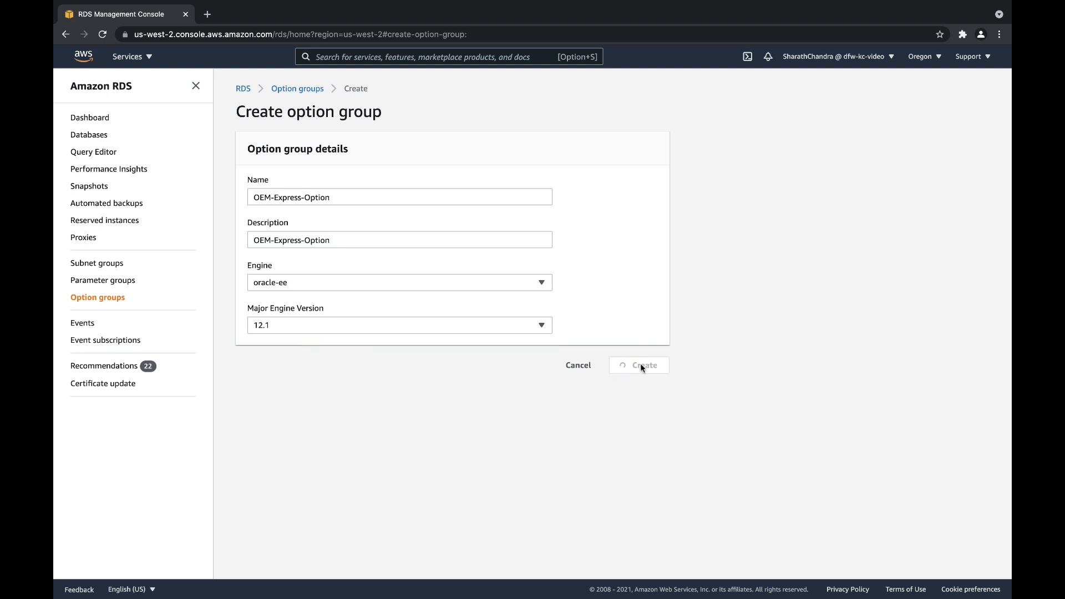
click(640, 366)
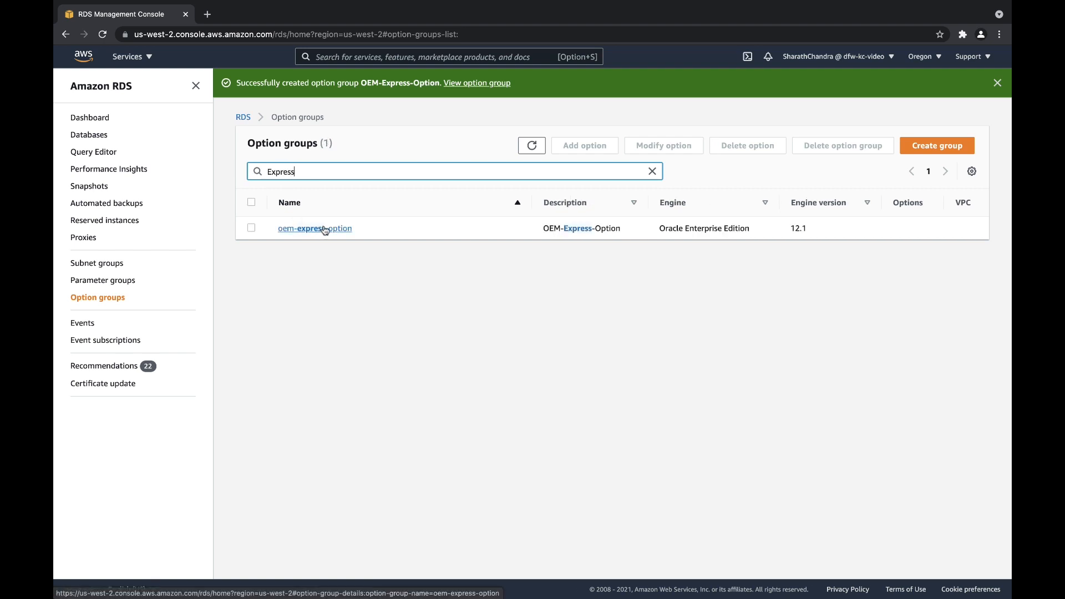
- Add an option to oem-express-option, selecting OEM on port 5500
click(314, 228)
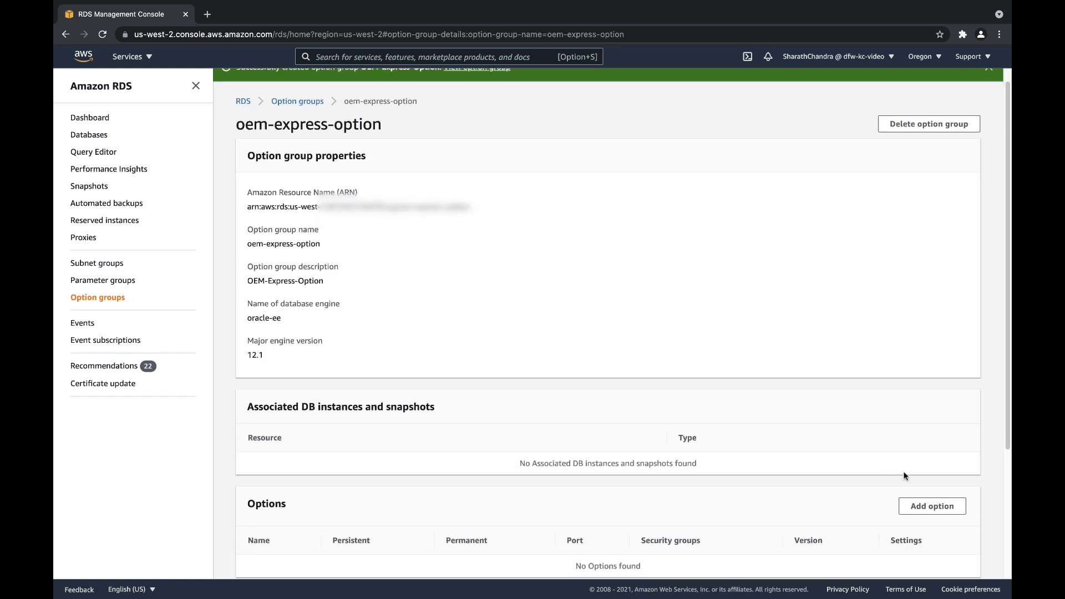
click(932, 506)
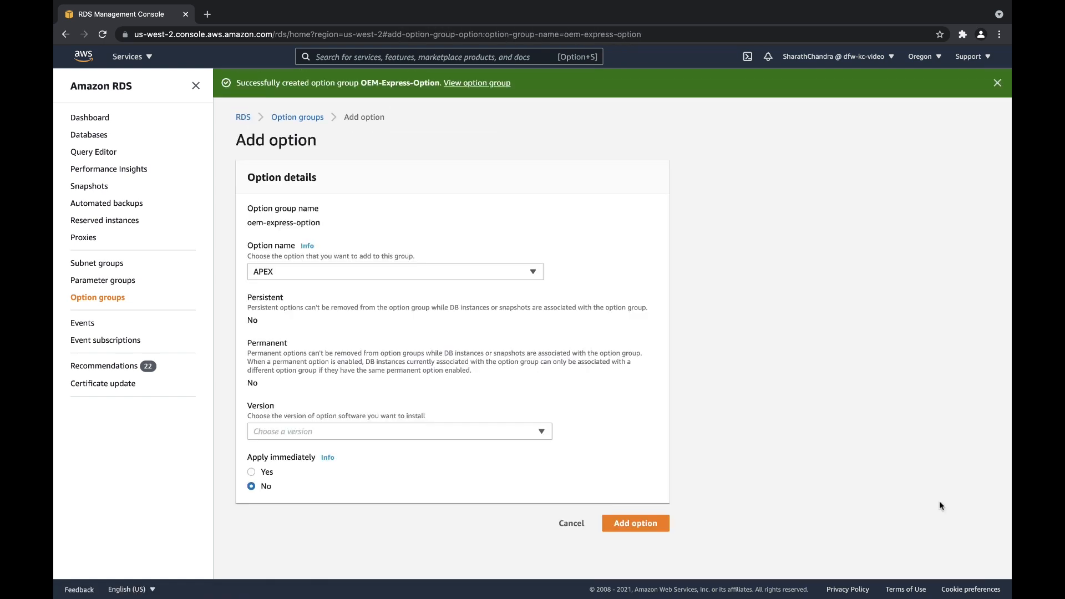
mouse_move(603, 326)
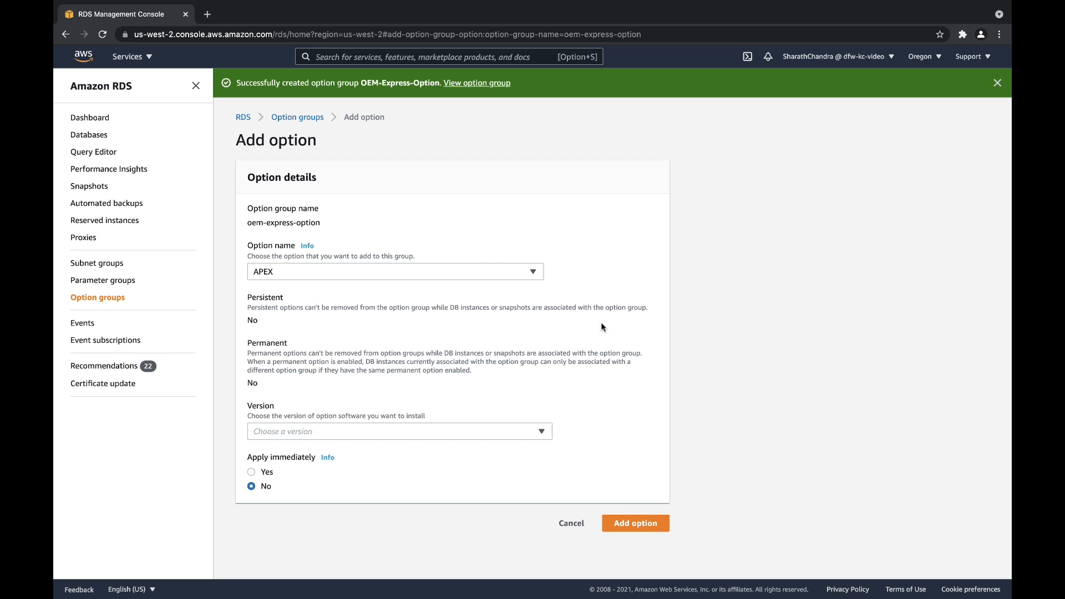
click(395, 272)
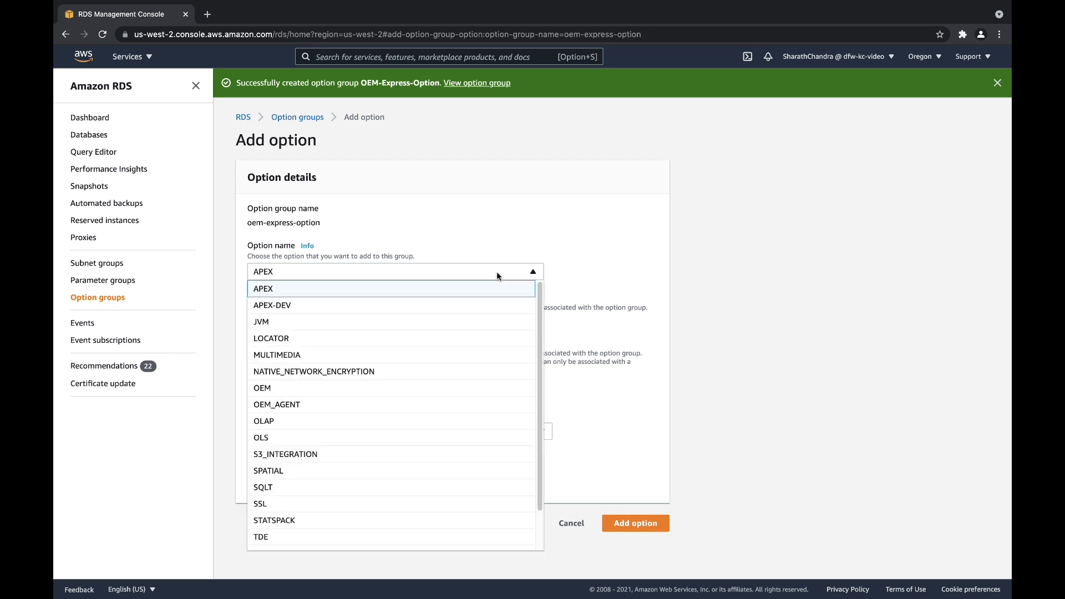
click(262, 387)
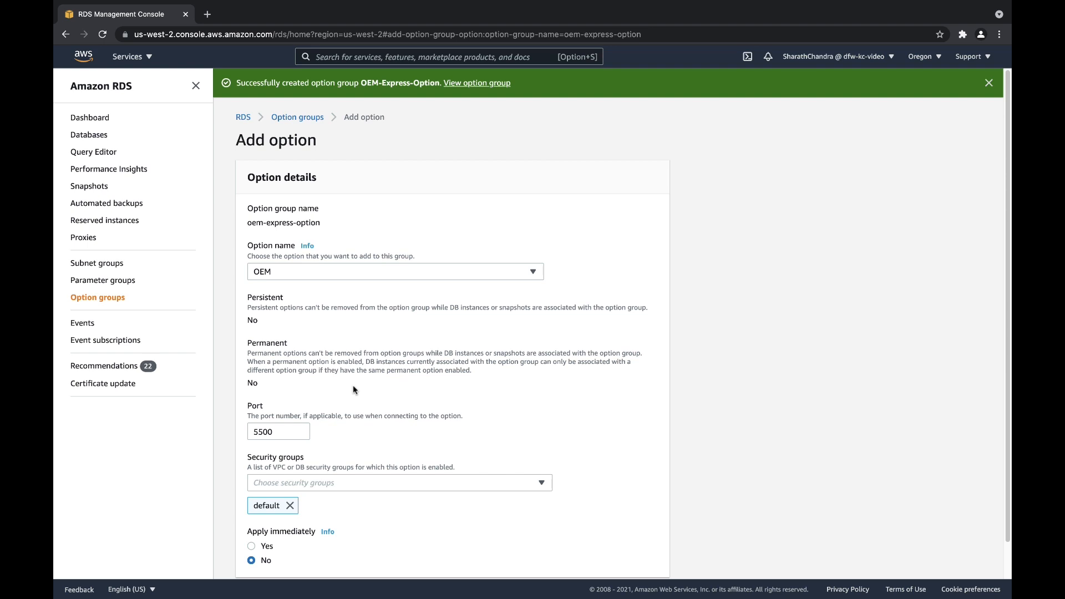
- Add OEM on port 5500 with the oracle-client security group, applied immediately
click(988, 83)
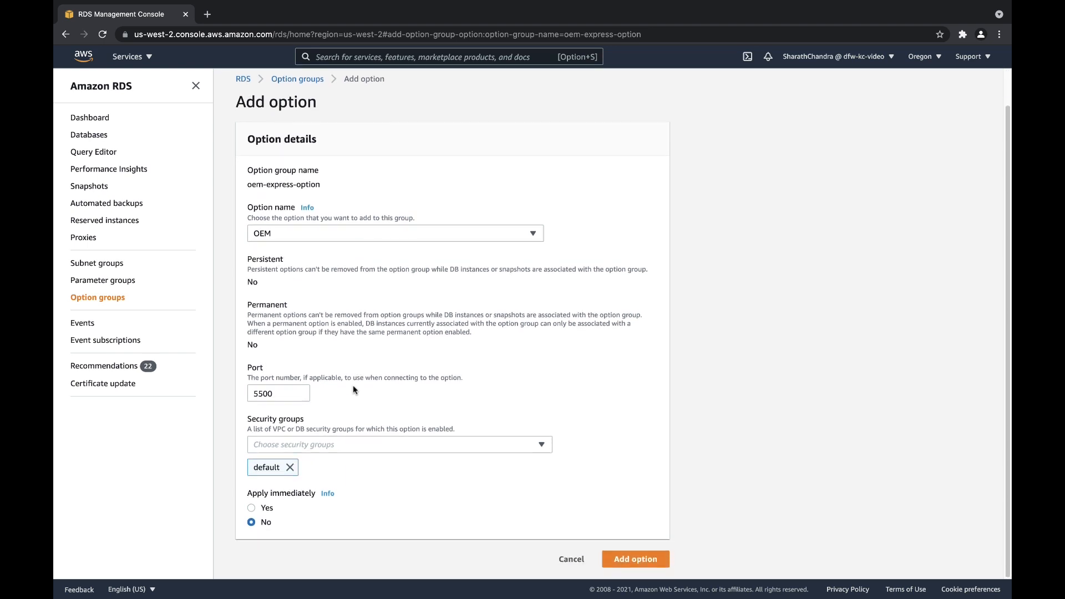
click(278, 393)
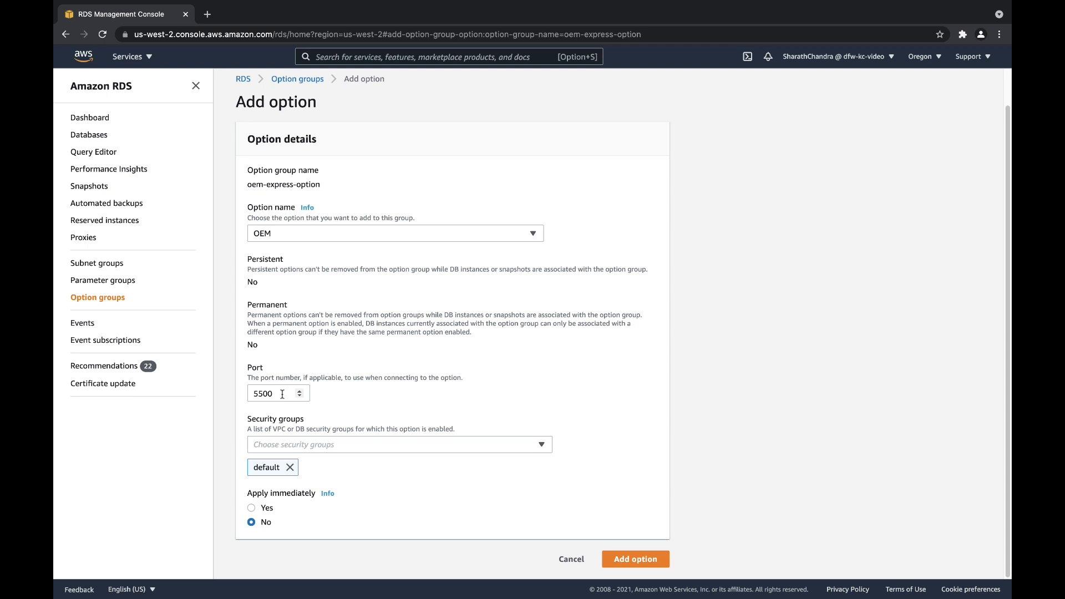
click(400, 445)
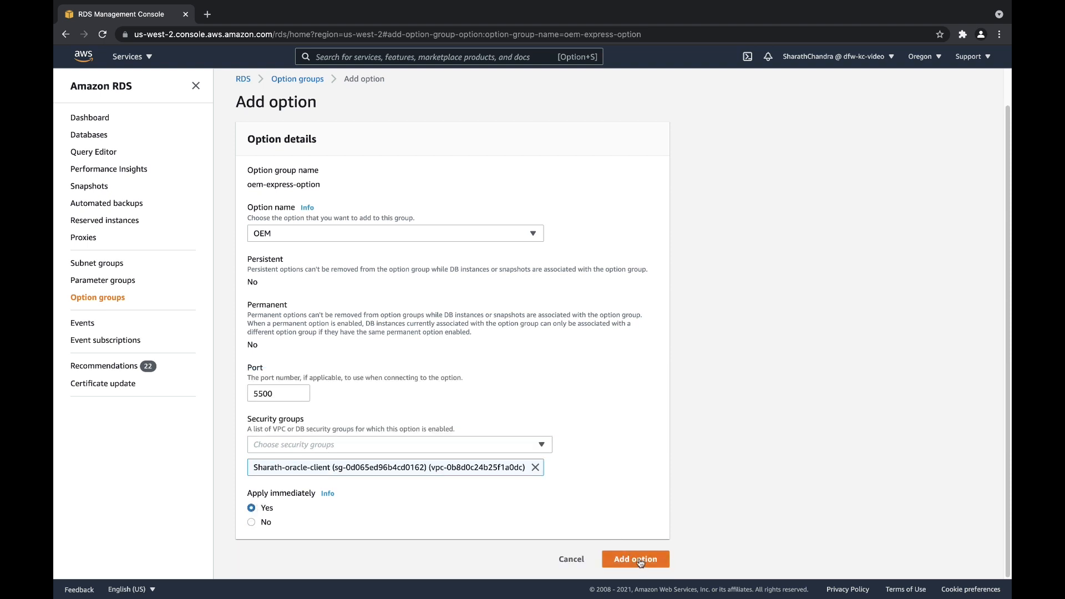
click(636, 558)
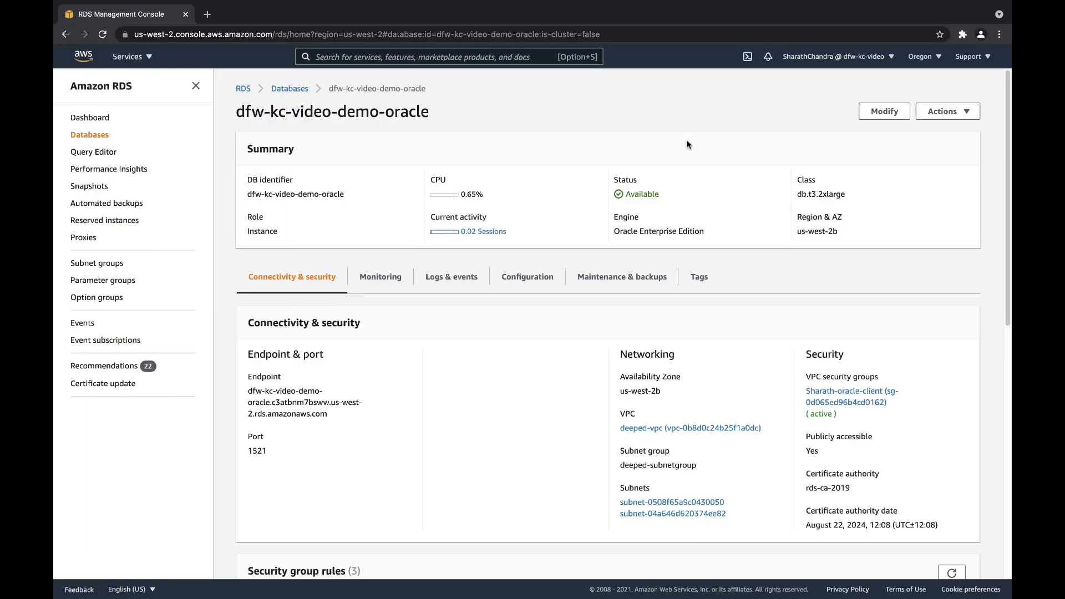
mouse_move(816, 151)
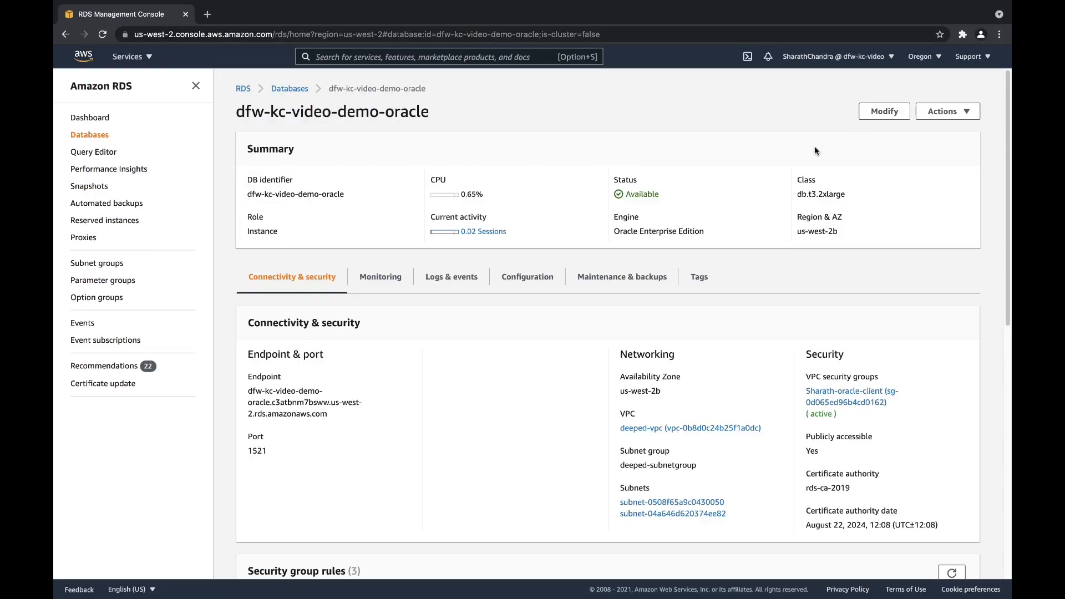
- Modify dfw-kc-video-demo-oracle, setting its option group to oem-express-option
click(884, 111)
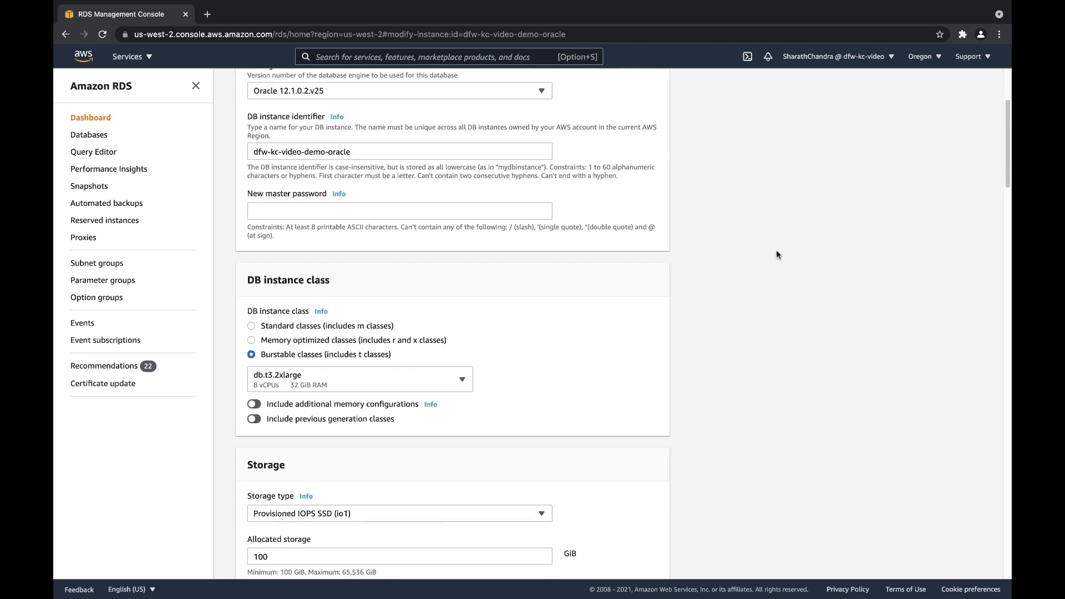
scroll(down, 3)
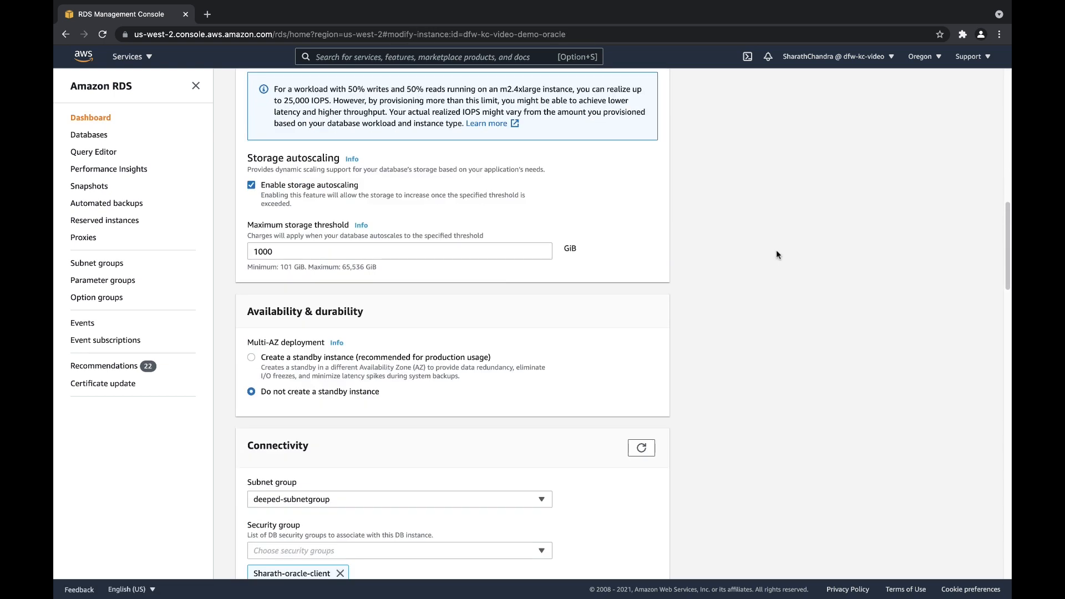
scroll(down, 3)
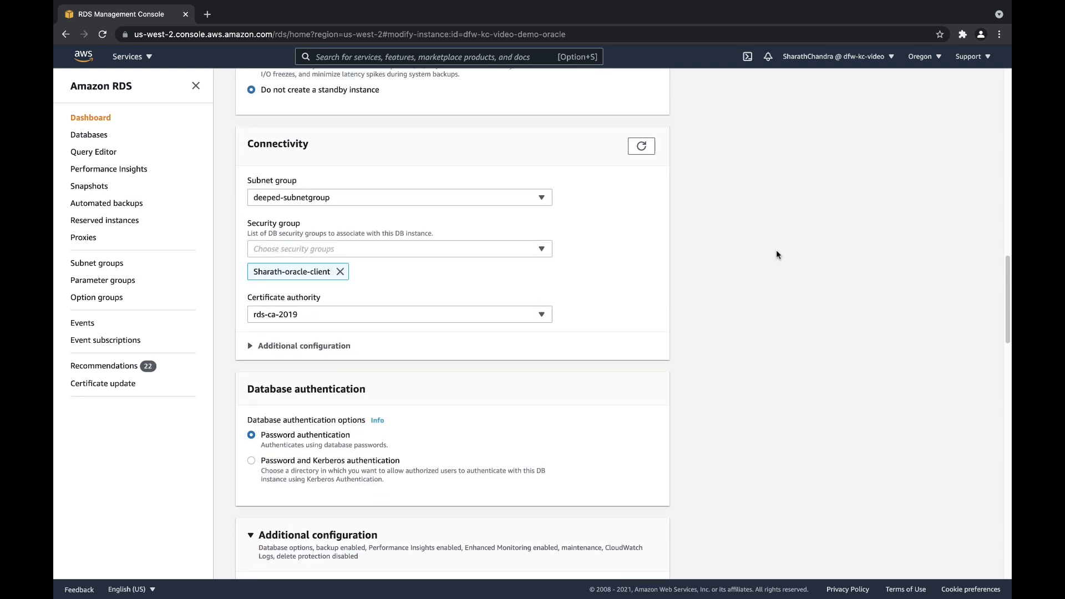
scroll(down, 3)
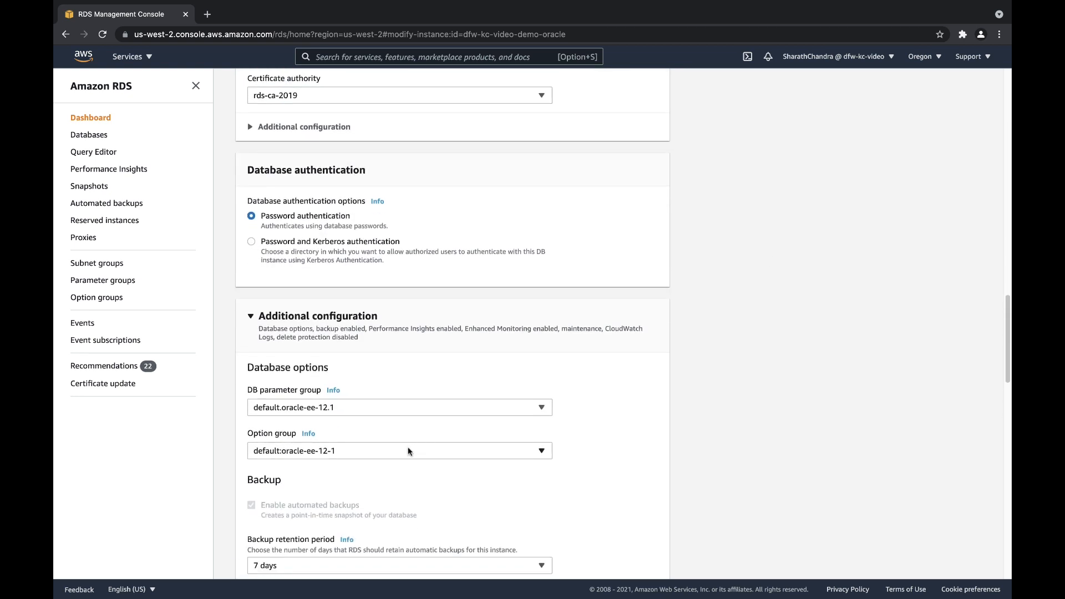
click(400, 451)
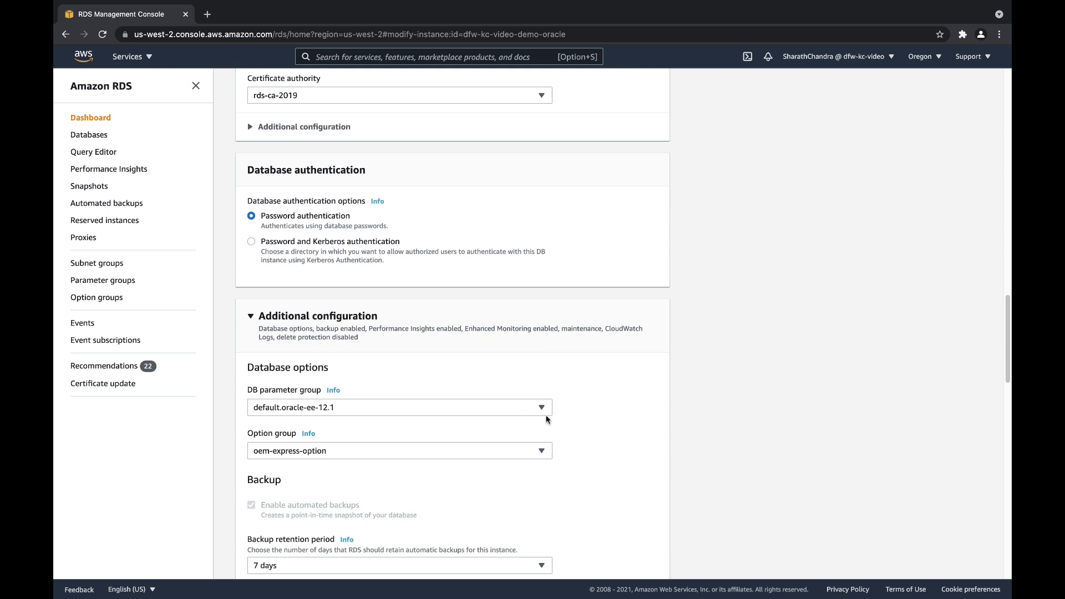
- Apply the option group change to the instance immediately
scroll(down, 3)
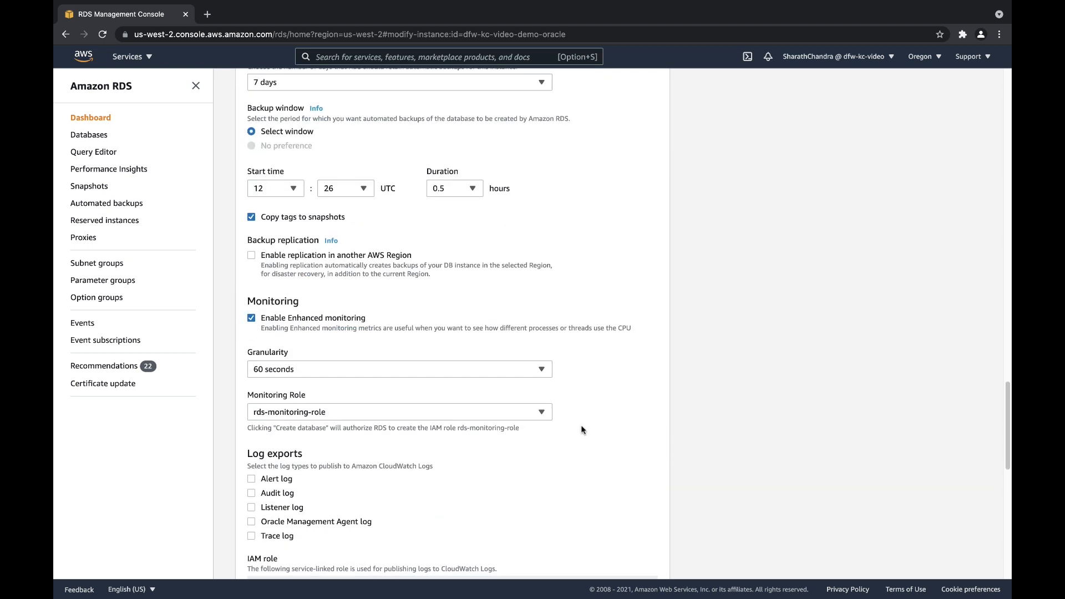
scroll(down, 3)
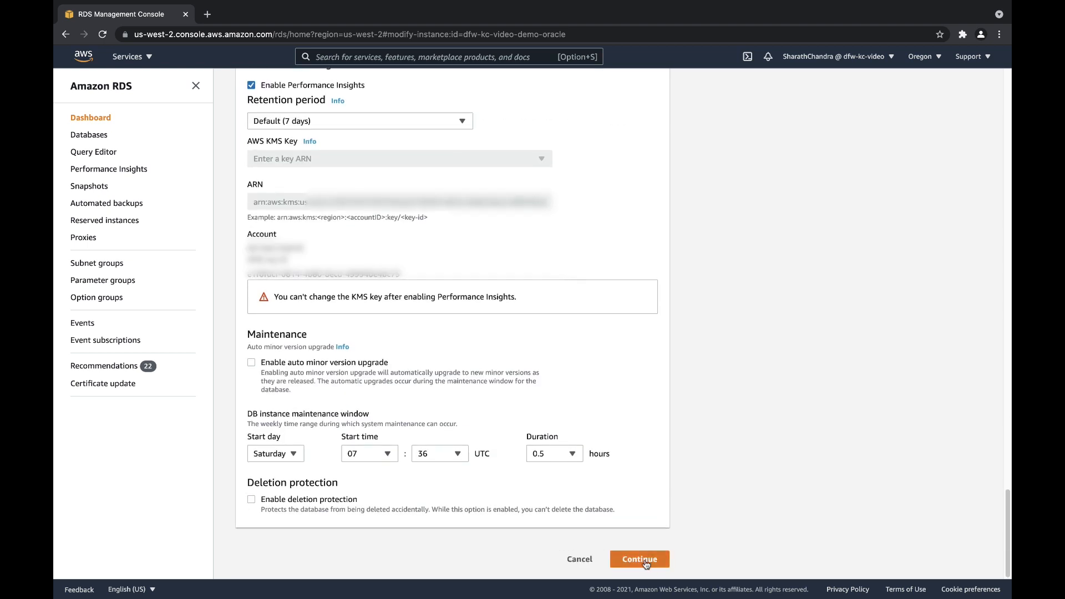
click(639, 559)
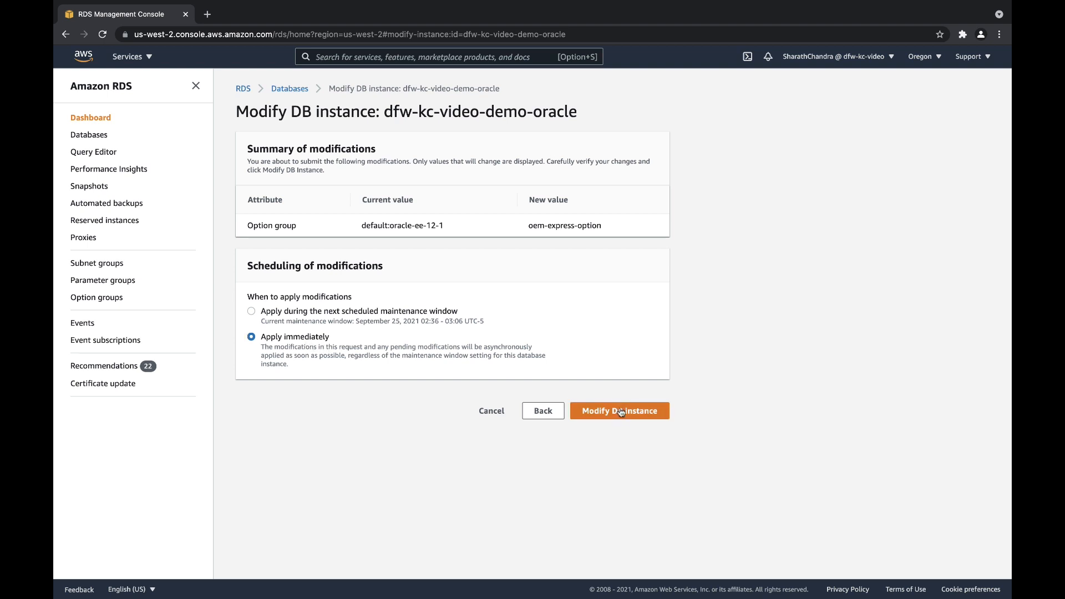
click(620, 411)
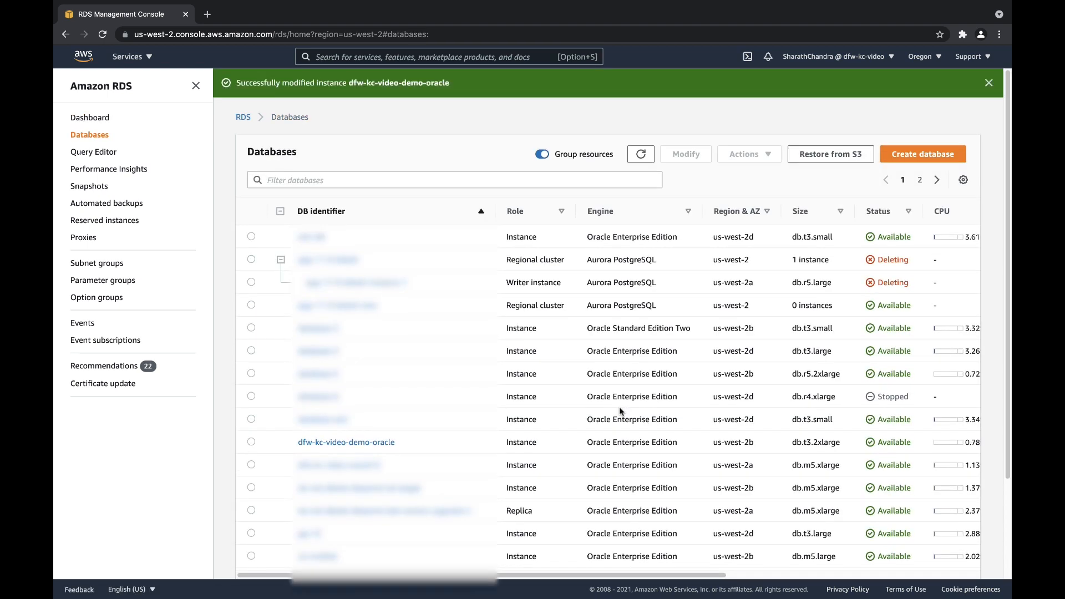
- Refresh dfw-kc-video-demo-oracle's recent events under Logs & events
click(346, 442)
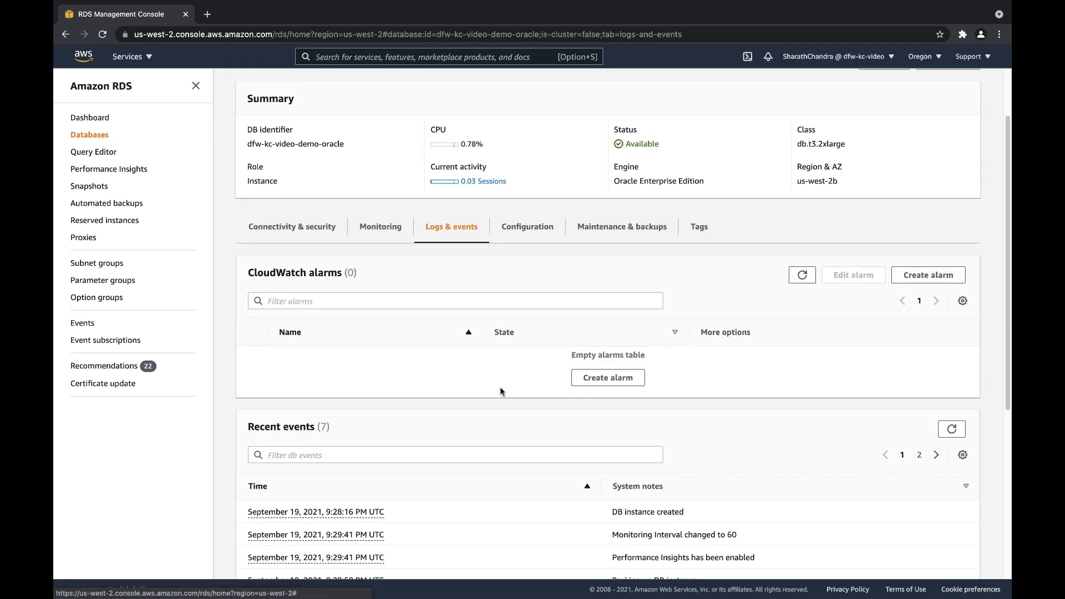
scroll(down, 3)
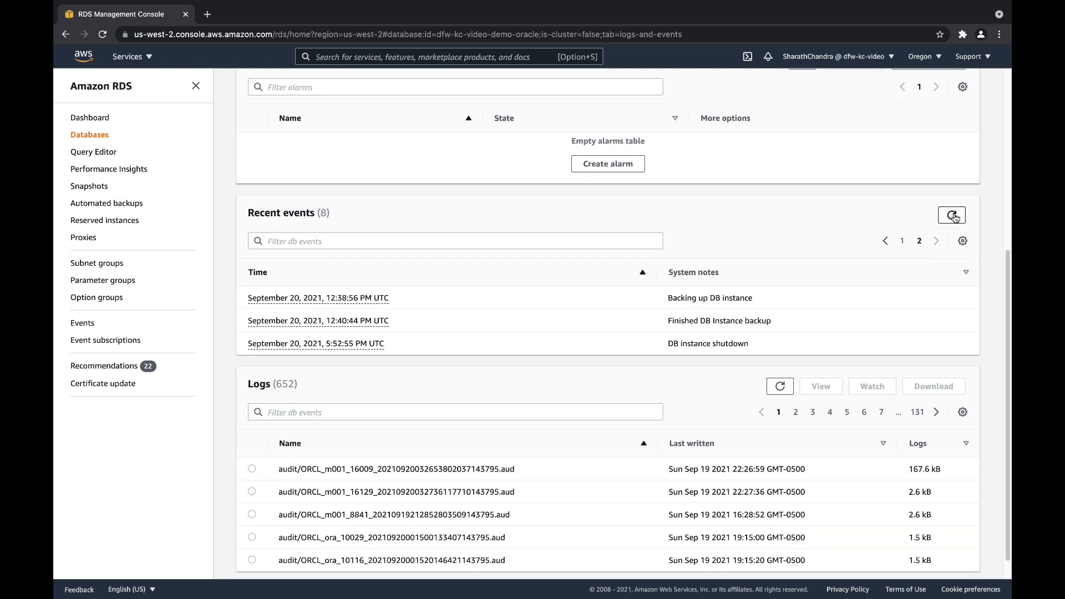
click(952, 215)
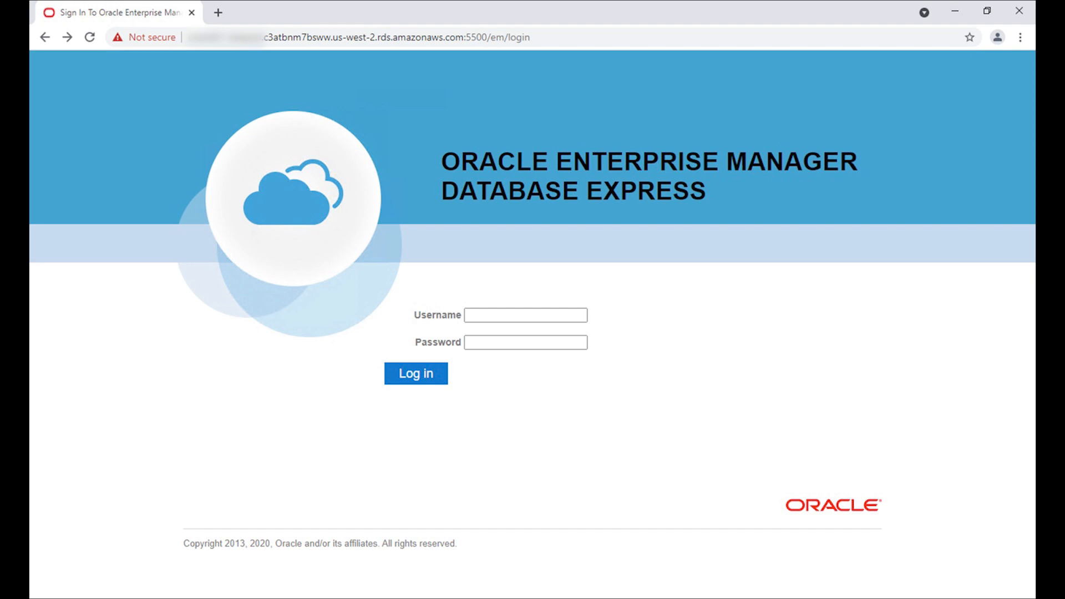
- Log in to OEM Database Express on port 5500 to reach the ORCL home
click(416, 374)
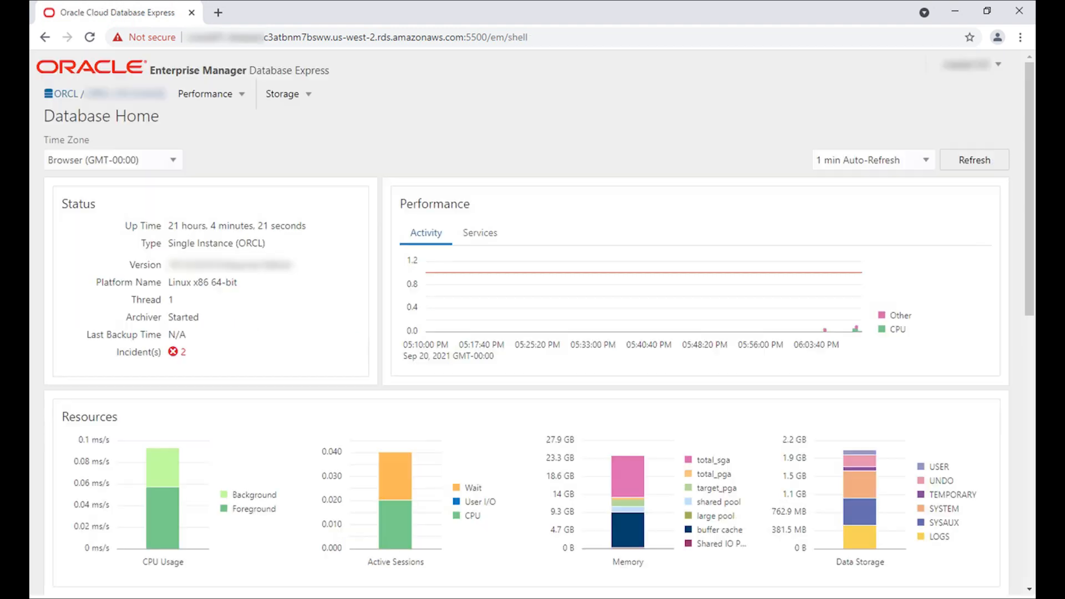